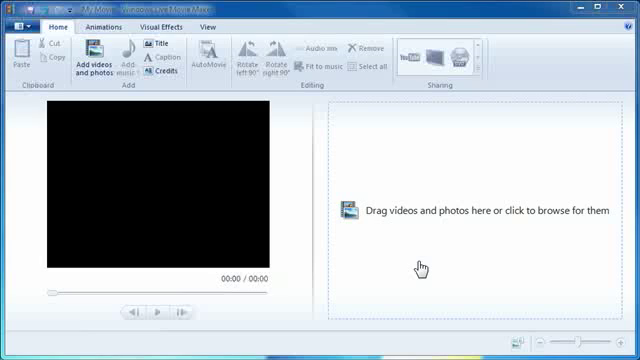
mouse_move(416, 232)
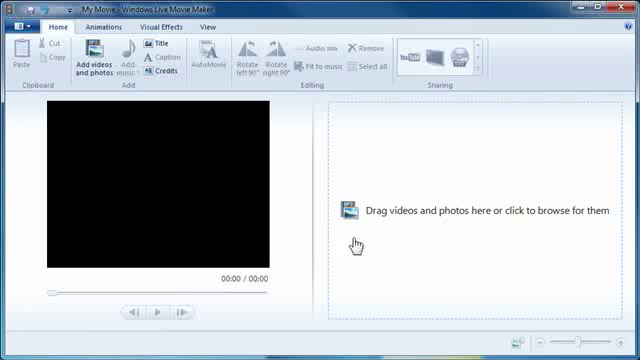
mouse_move(488, 232)
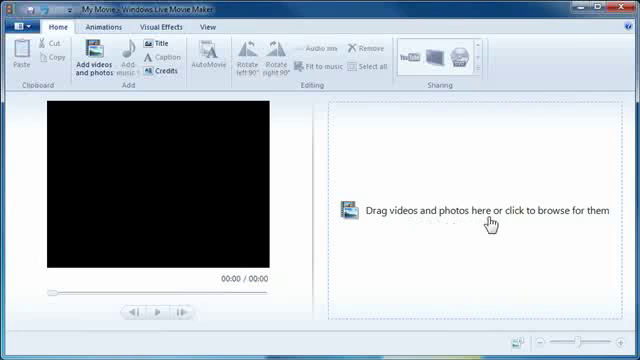
Add the Koala and Penguins photos from Sample Pictures to My Movie.
left_click(95, 57)
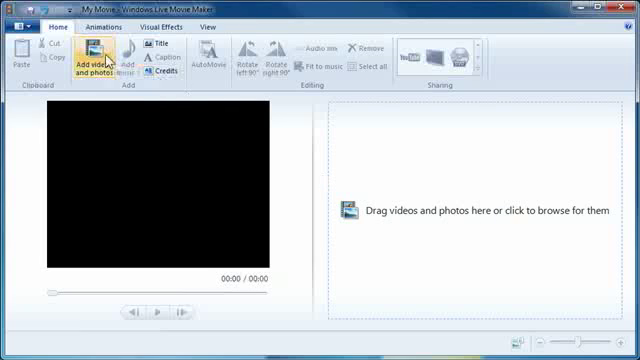
mouse_move(415, 228)
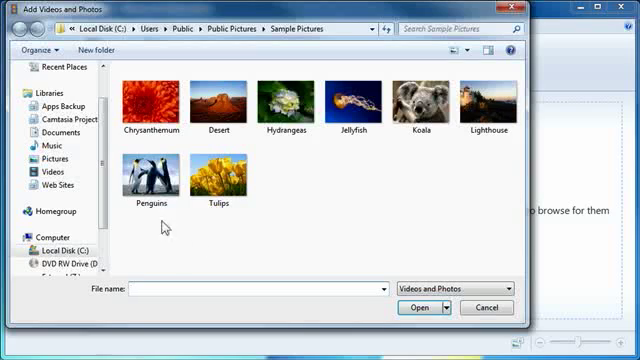
mouse_move(340, 205)
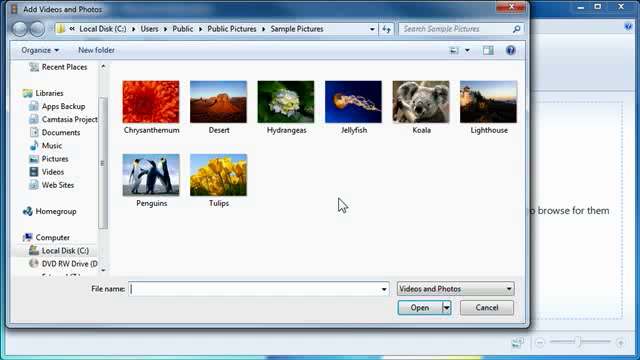
left_click(418, 100)
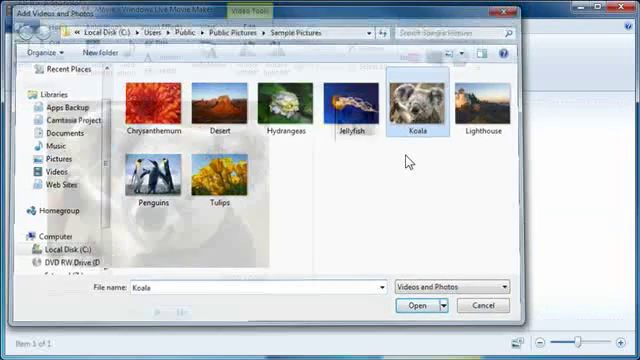
left_click(420, 306)
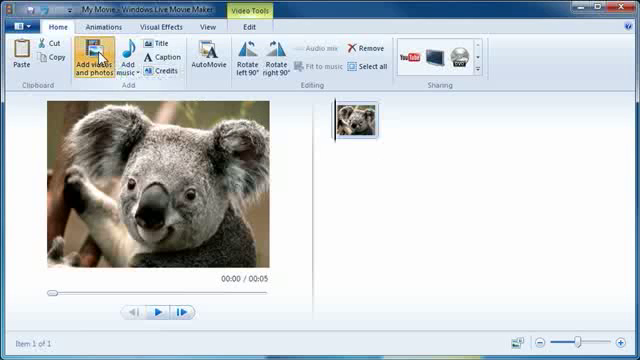
left_click(99, 58)
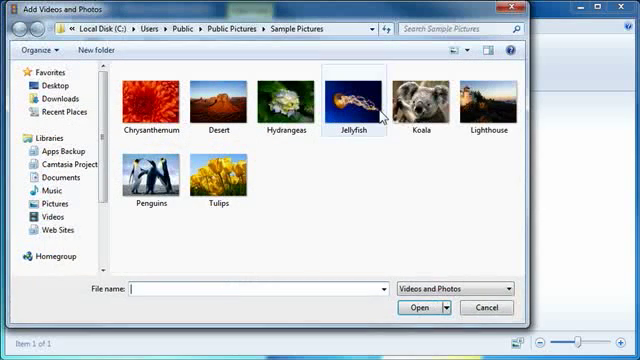
left_click(420, 308)
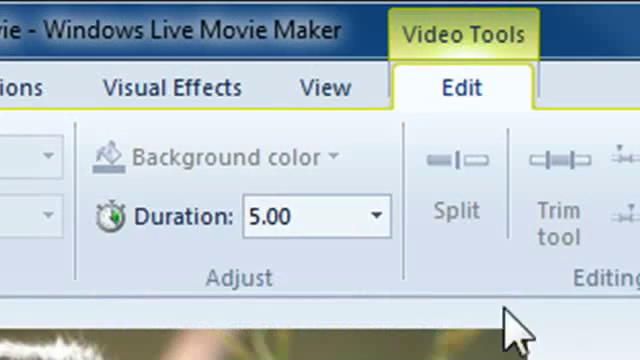
Set the photo display duration to 3.00 seconds.
left_click(372, 216)
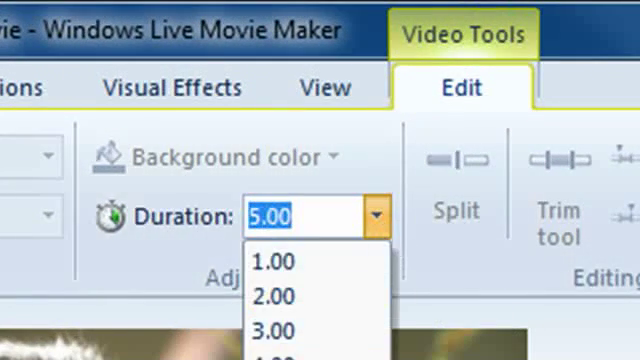
left_click(285, 329)
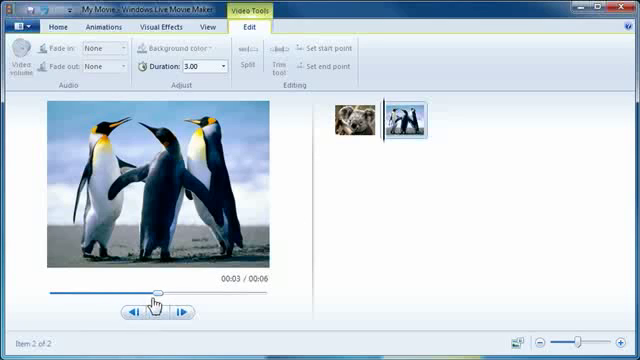
left_click(352, 130)
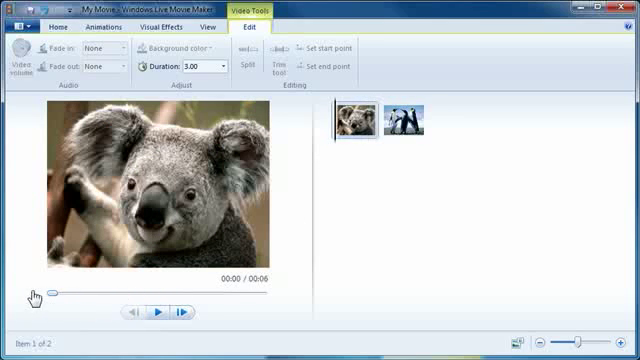
left_click(161, 311)
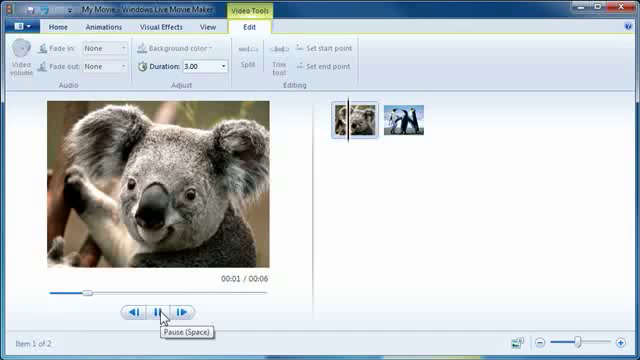
left_click(397, 123)
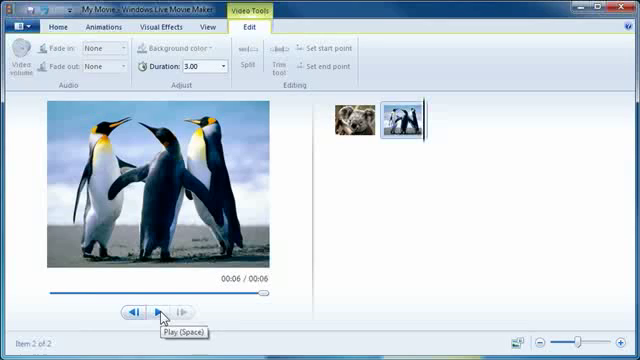
mouse_move(367, 162)
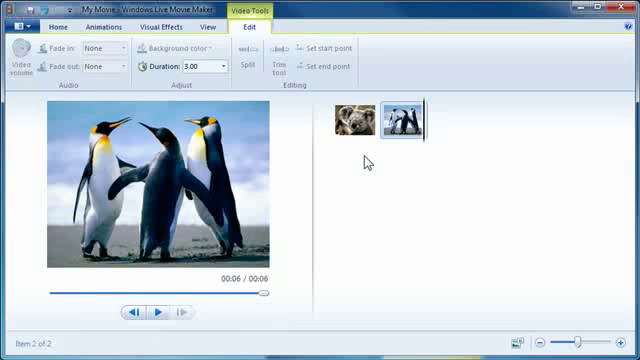
mouse_move(355, 128)
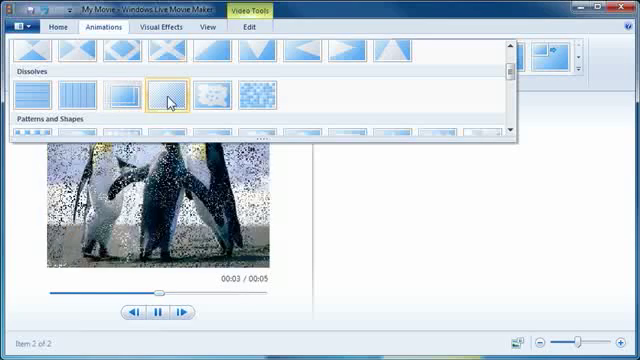
Apply a transition from the Dissolves group to the Penguins photo.
left_click(253, 93)
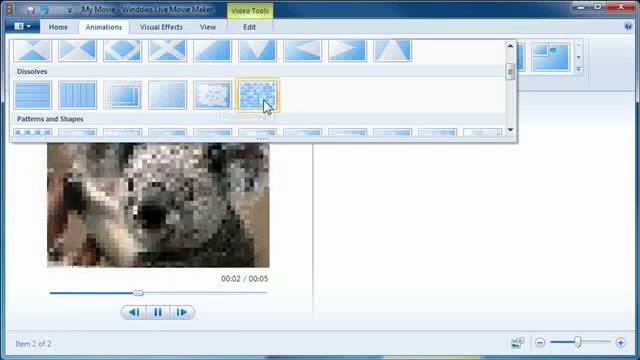
left_click(127, 97)
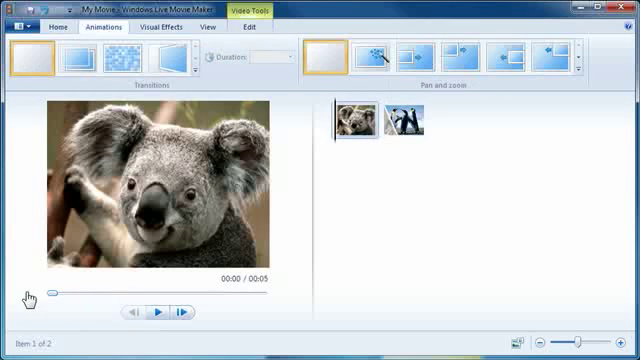
left_click(161, 311)
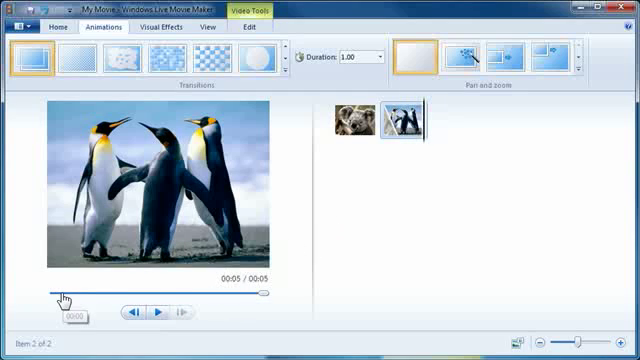
Select the Koala clip at the start of the seek bar and return to Home.
left_click(355, 127)
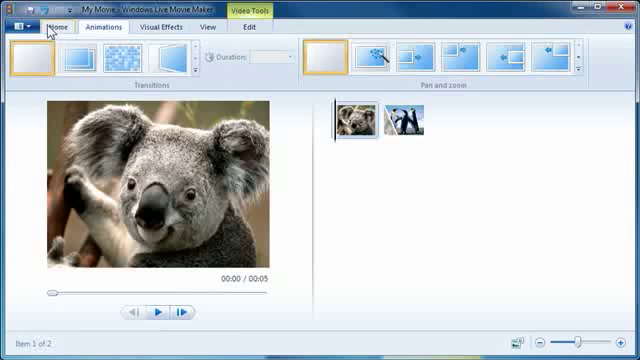
left_click(52, 29)
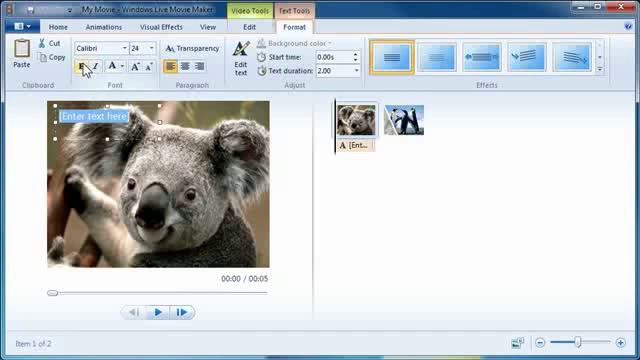
Set the caption size to 36 and enter the text 'This is a test!'.
left_click(148, 49)
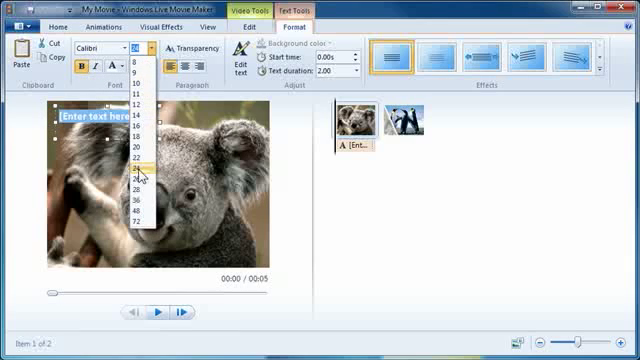
left_click(134, 180)
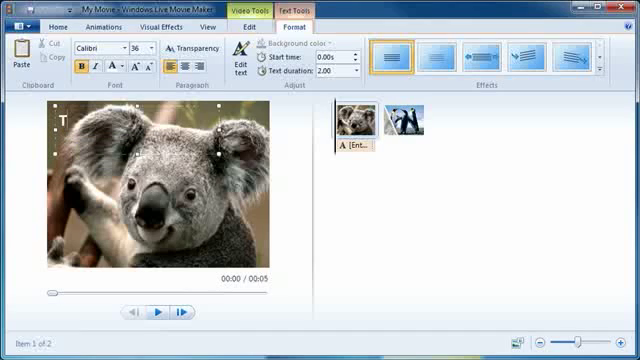
type("This is a test!")
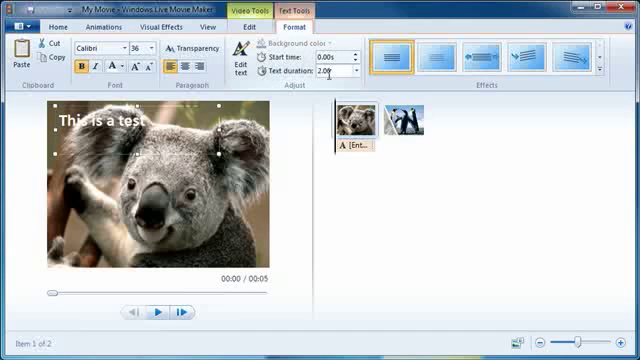
mouse_move(332, 71)
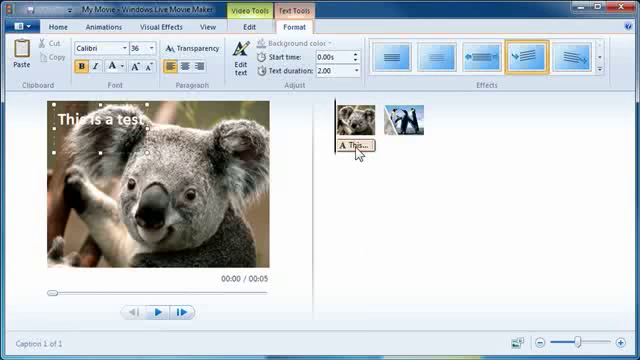
mouse_move(351, 149)
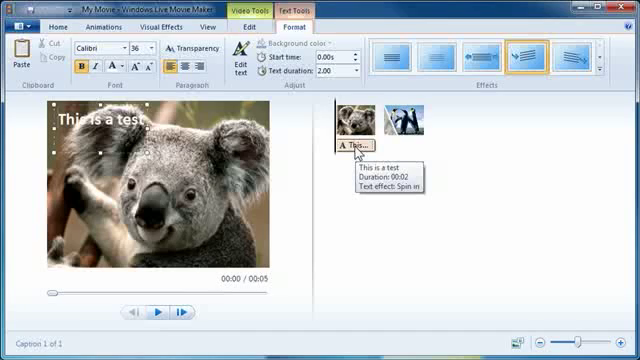
mouse_move(440, 240)
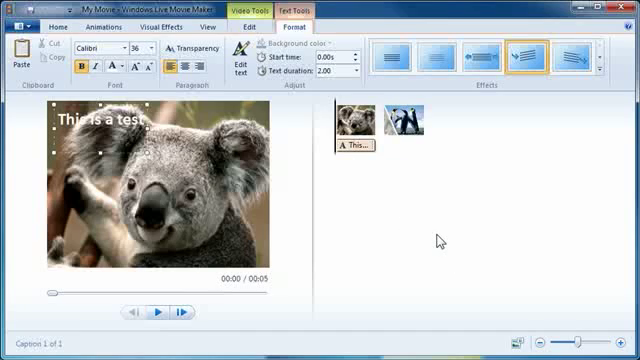
mouse_move(545, 317)
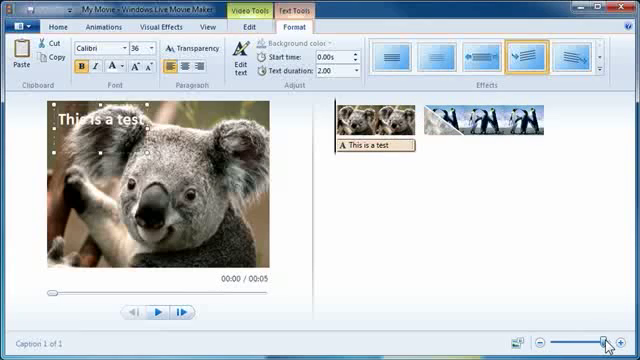
mouse_move(518, 290)
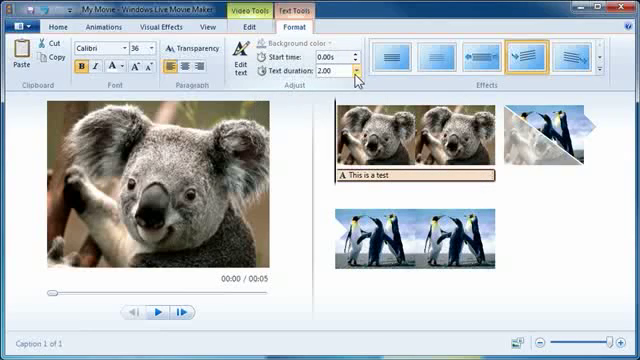
Choose a longer text duration for the caption.
left_click(362, 72)
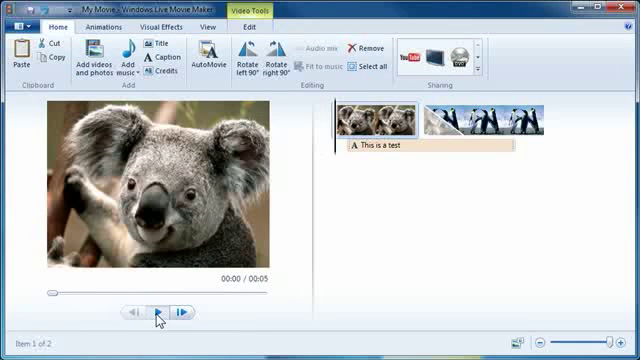
Play the movie preview through to its 5-second end on Penguins.
left_click(152, 314)
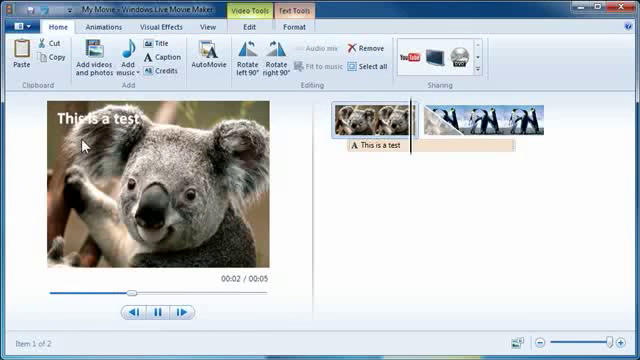
left_click(475, 130)
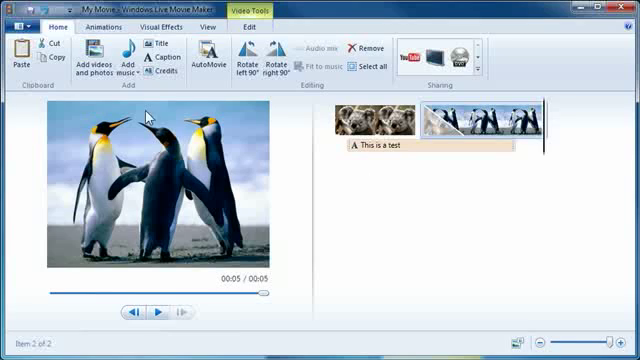
Display the caption's Format settings, showing 0.30s start and 4.00 duration.
left_click(126, 55)
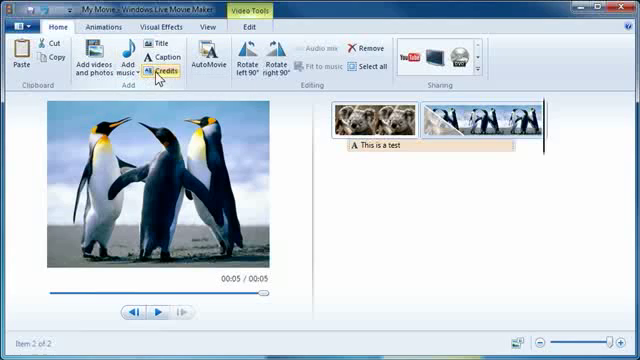
mouse_move(160, 44)
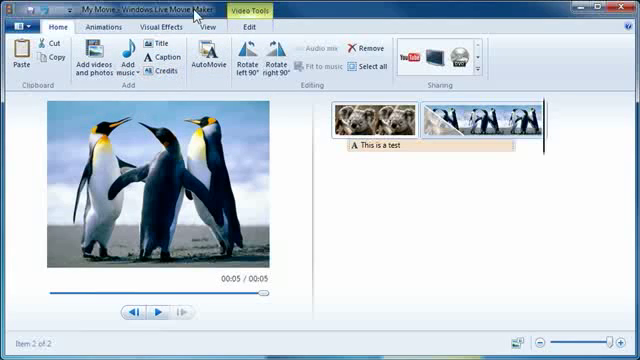
left_click(360, 125)
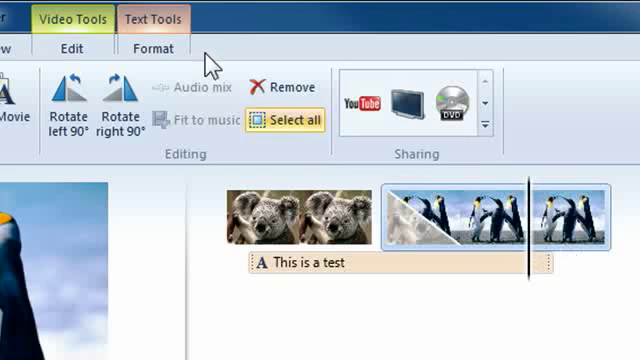
left_click(152, 47)
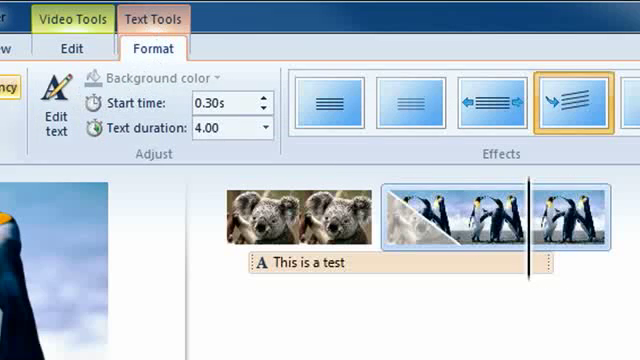
left_click(413, 95)
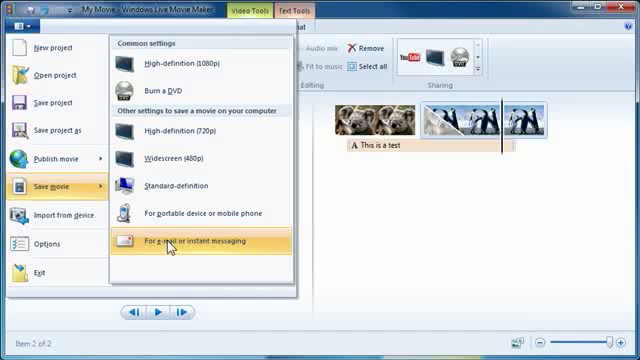
mouse_move(210, 254)
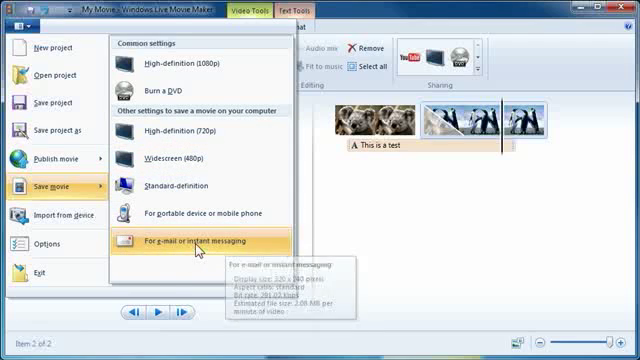
mouse_move(185, 135)
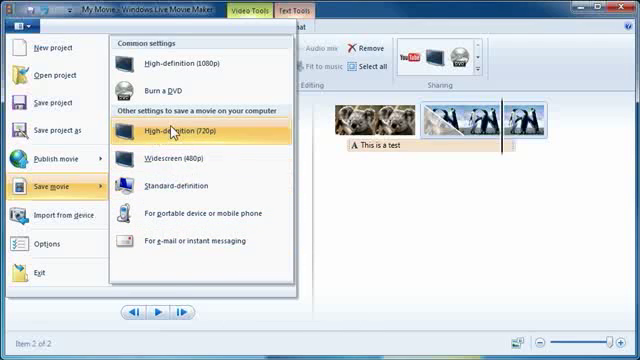
mouse_move(148, 64)
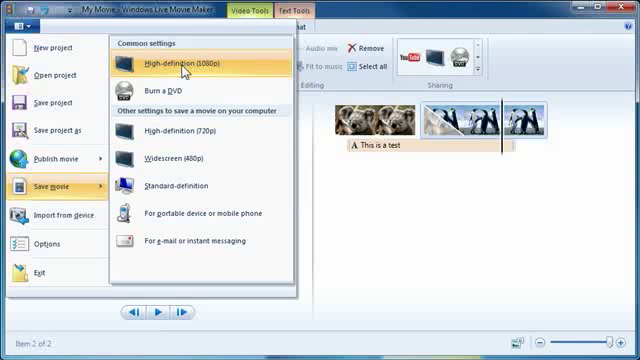
mouse_move(146, 162)
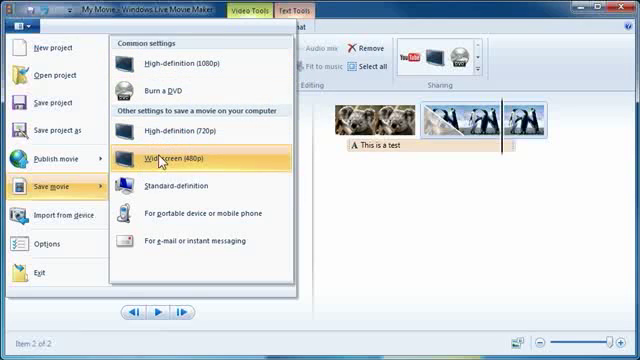
mouse_move(186, 160)
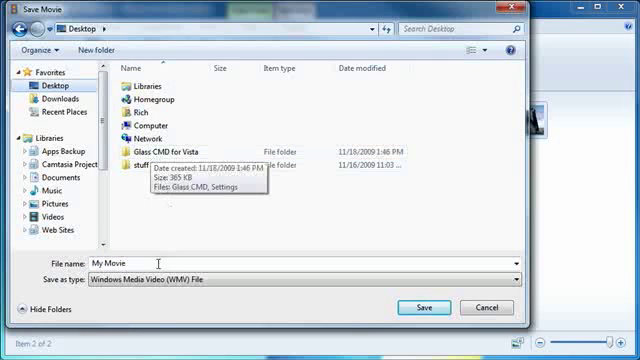
Select the entire movie file name in the Save Movie dialog.
triple_click(120, 264)
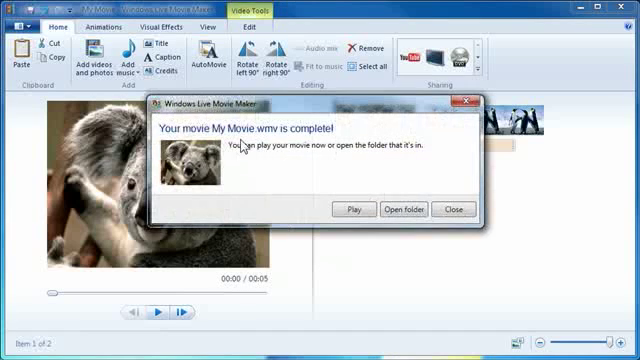
mouse_move(398, 213)
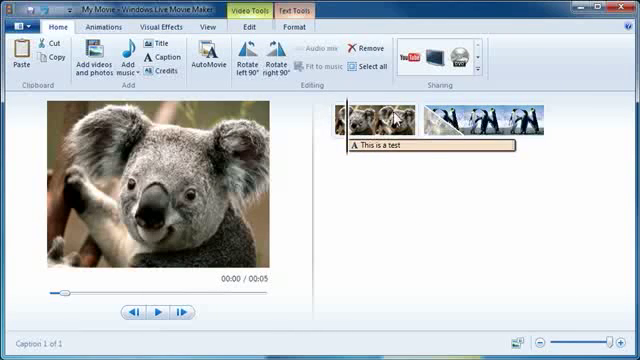
mouse_move(362, 120)
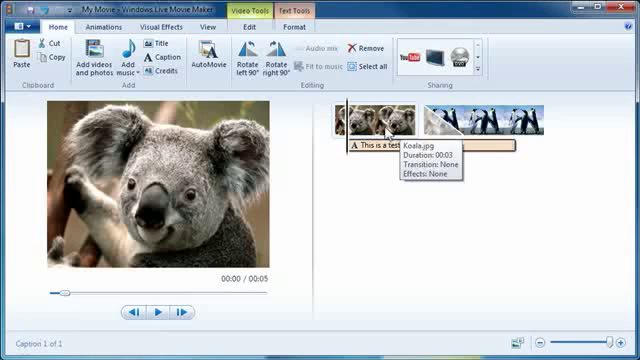
mouse_move(430, 55)
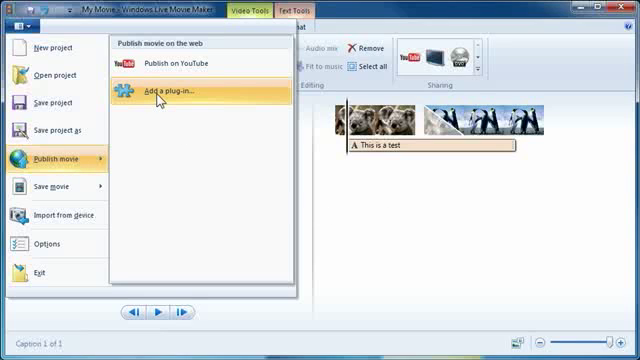
Browse online for more movie publishing plug-ins.
left_click(175, 99)
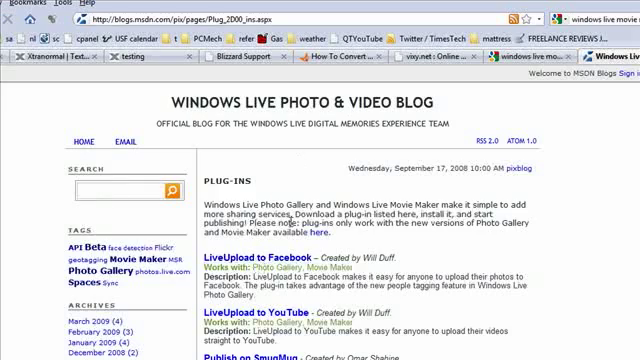
Scroll the Firefox plug-ins list past the SmugMug, Picasa and Pixelpipe upload plug-ins.
scroll("down", 3)
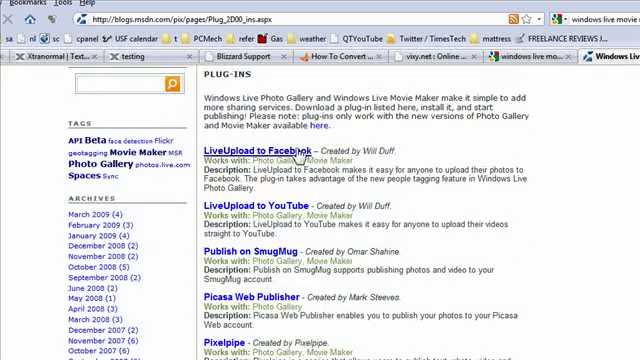
scroll("down", 3)
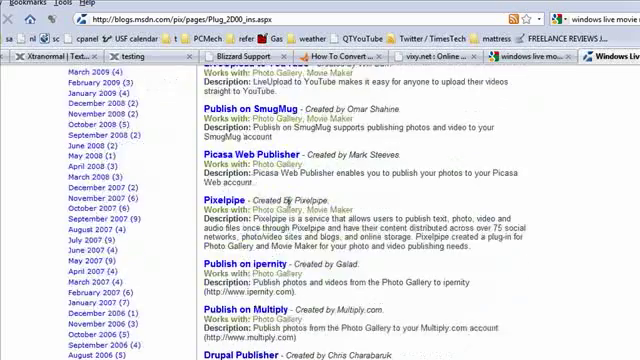
scroll("down", 3)
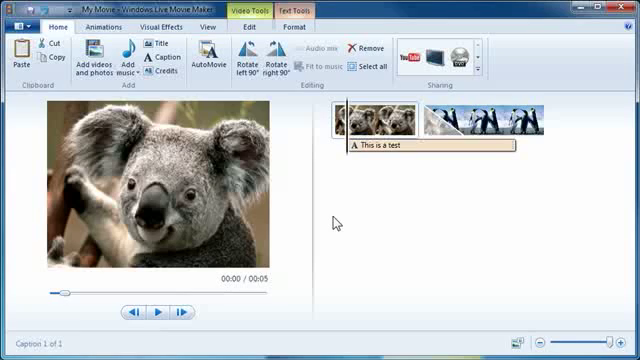
mouse_move(334, 227)
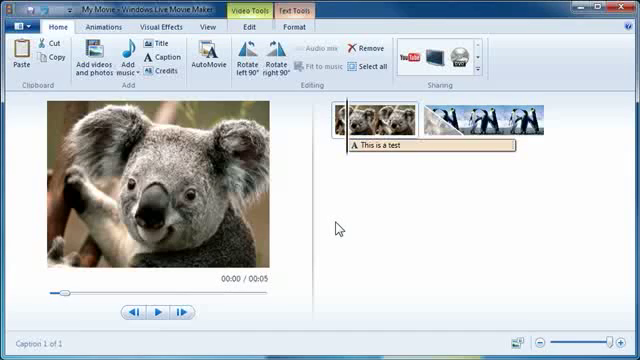
mouse_move(391, 226)
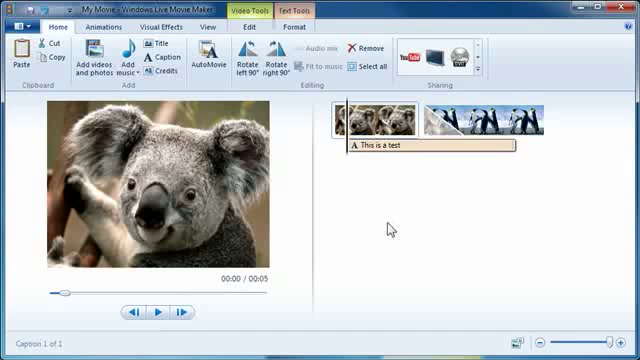